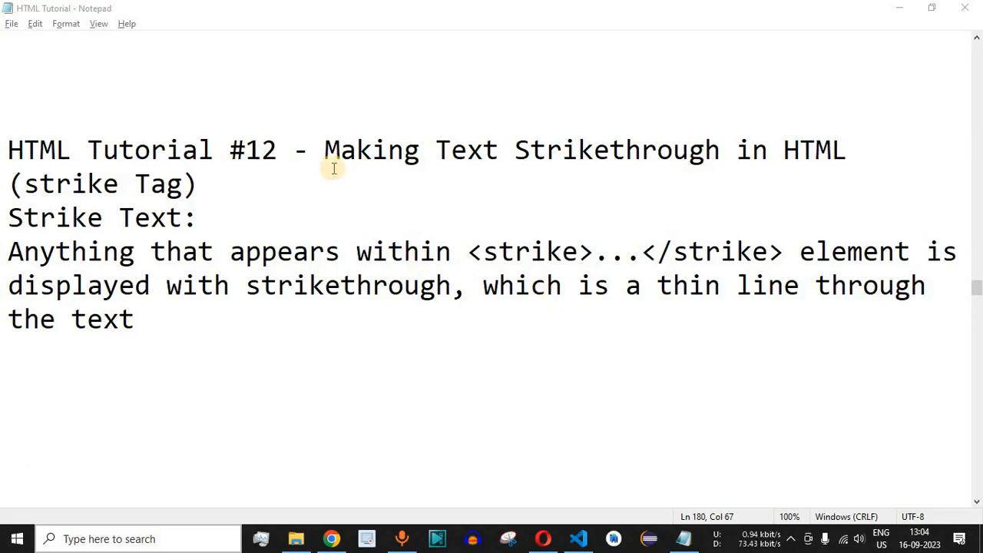
Highlight the explanation of the strike element and its line-through rendering
drag(324, 150, 719, 149)
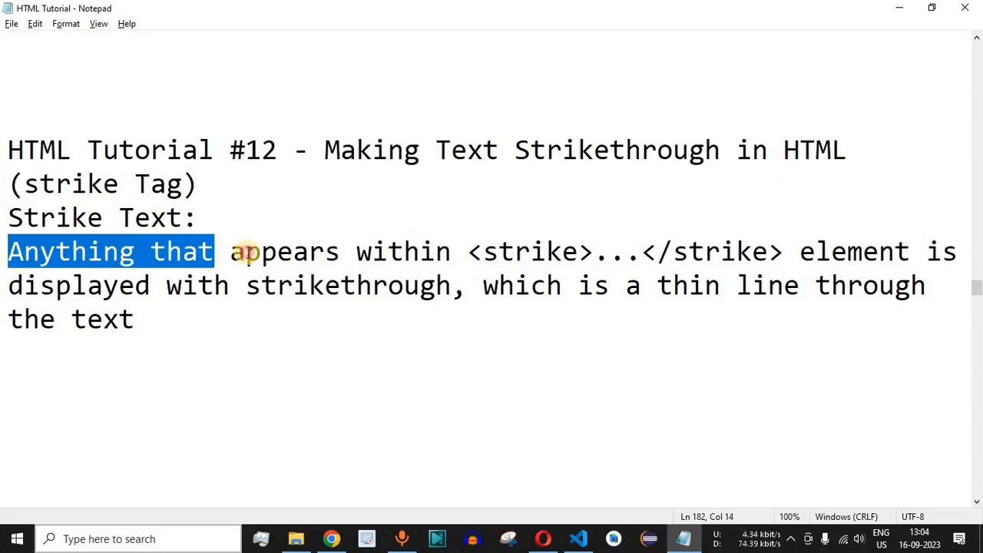
drag(216, 251, 757, 251)
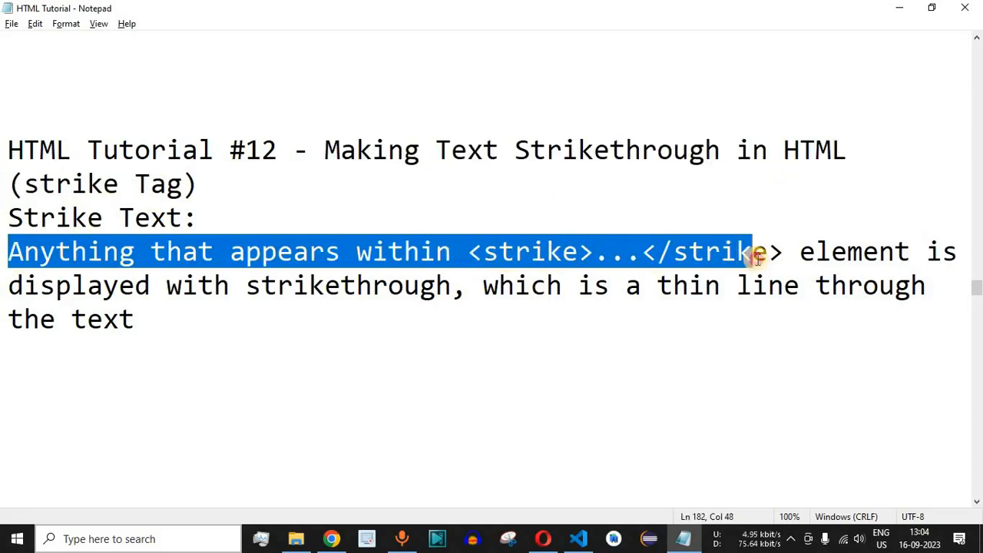
double_click(529, 251)
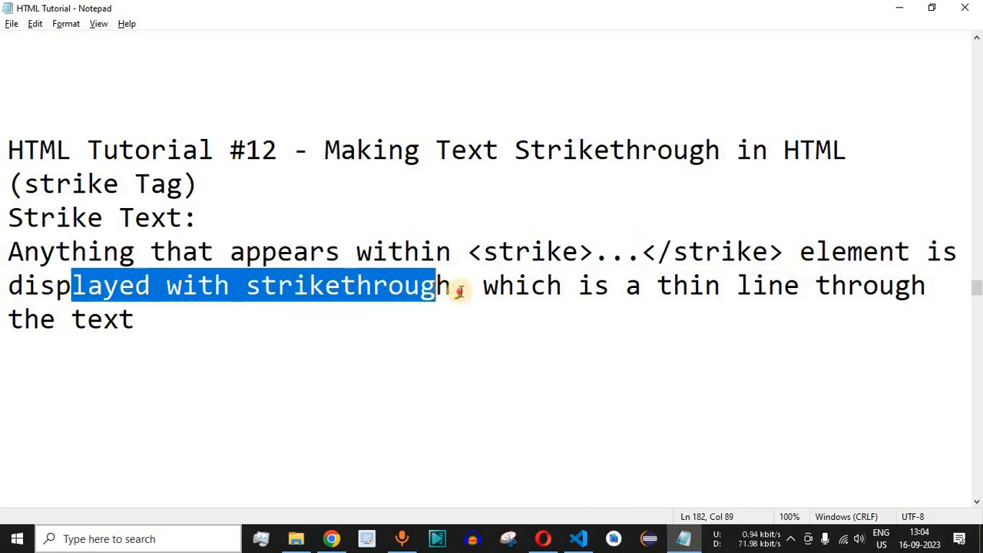
drag(461, 285, 133, 319)
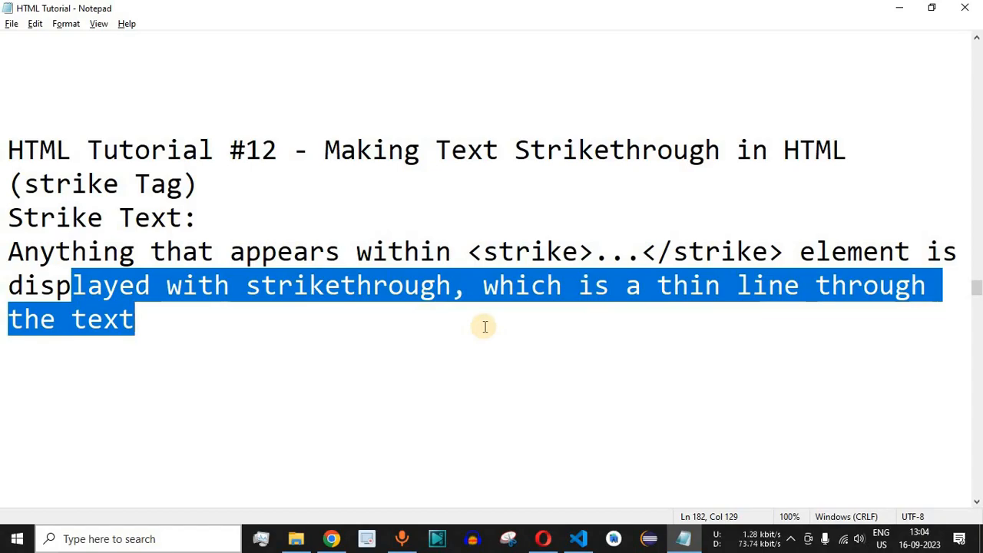
Type a new paragraph 'This text is striked in this paragraph' after line 10, then select it
click(579, 538)
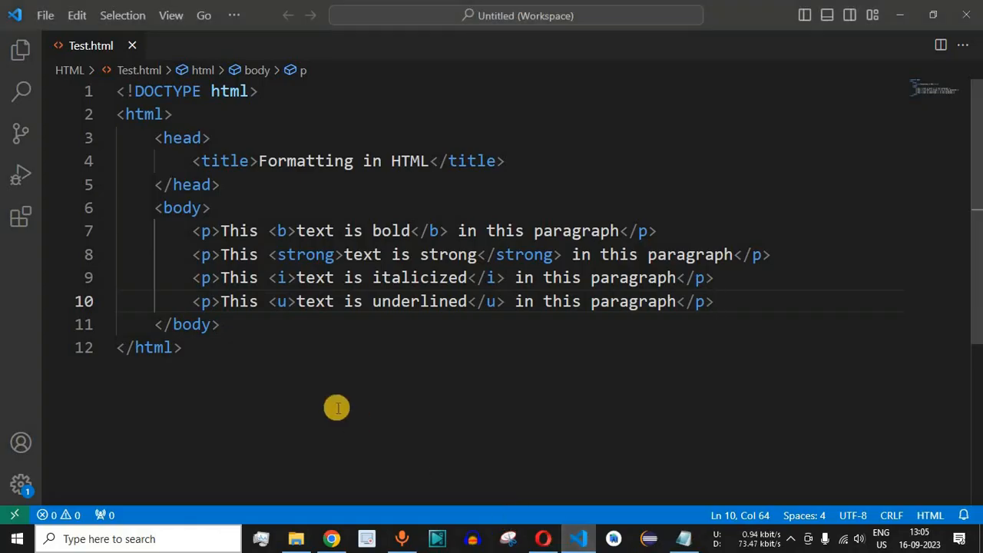
key(Enter)
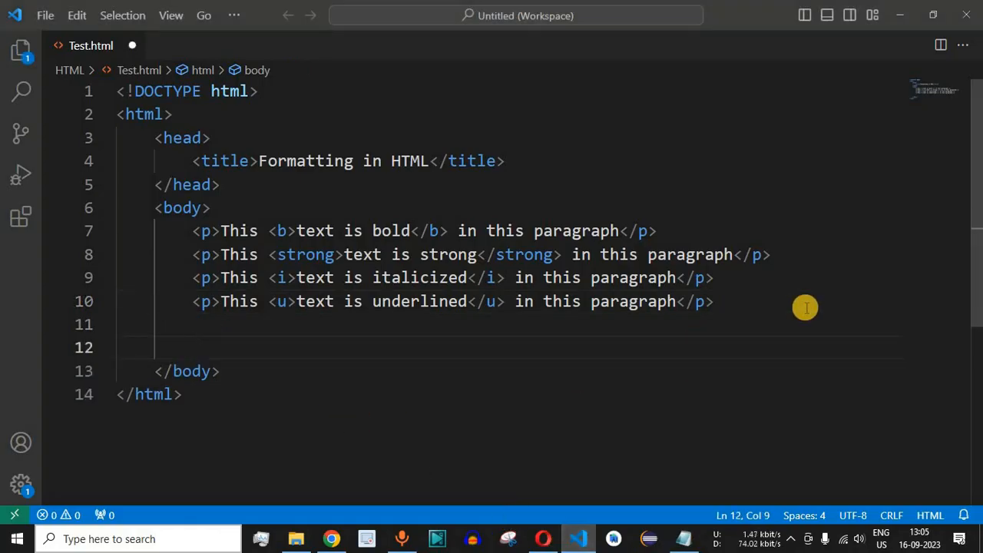
mouse_move(286, 234)
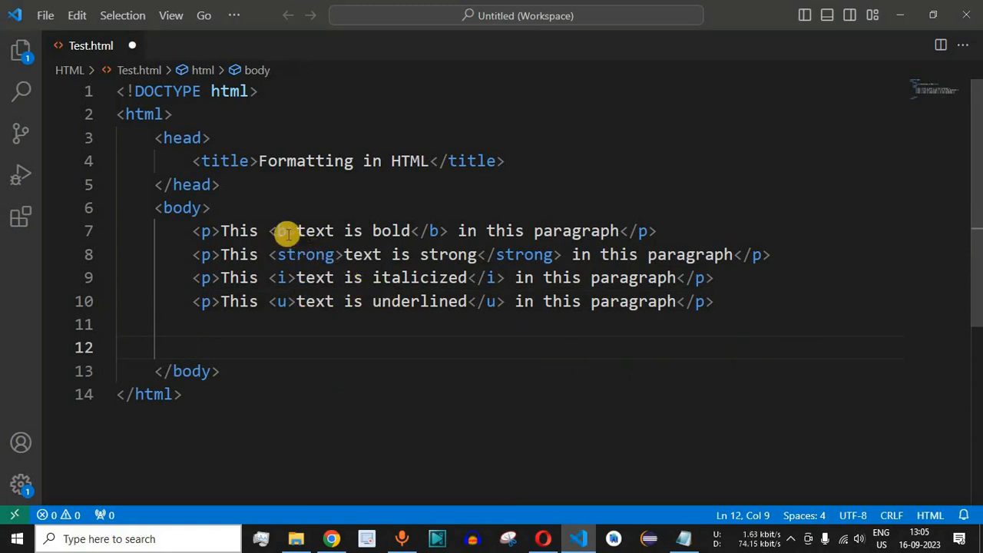
drag(279, 230, 474, 278)
text(<p></p>)
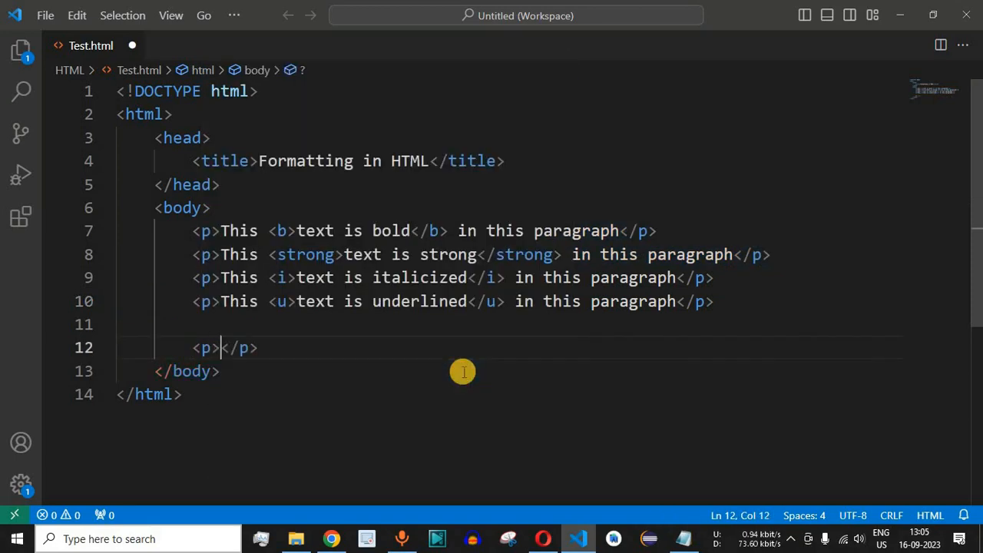
text(This)
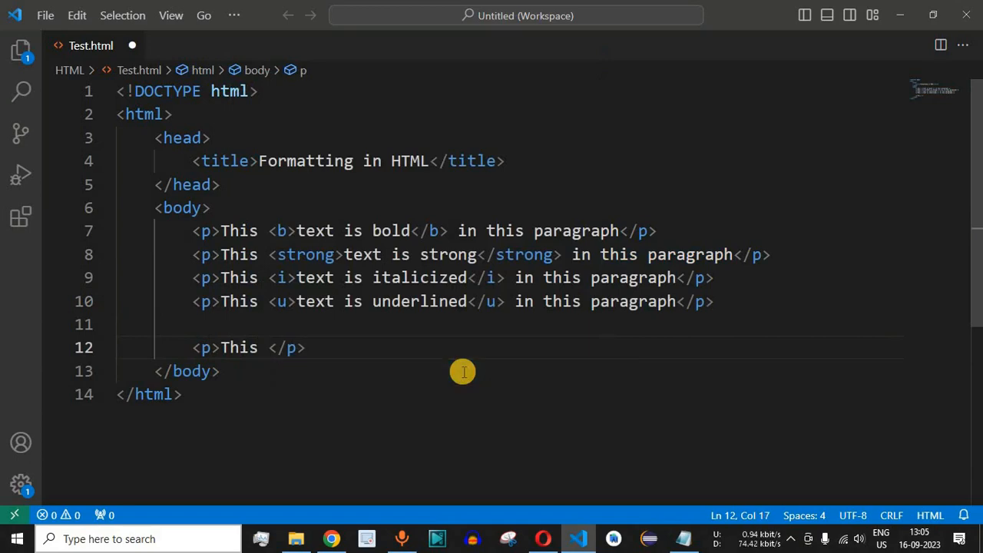
text(text is)
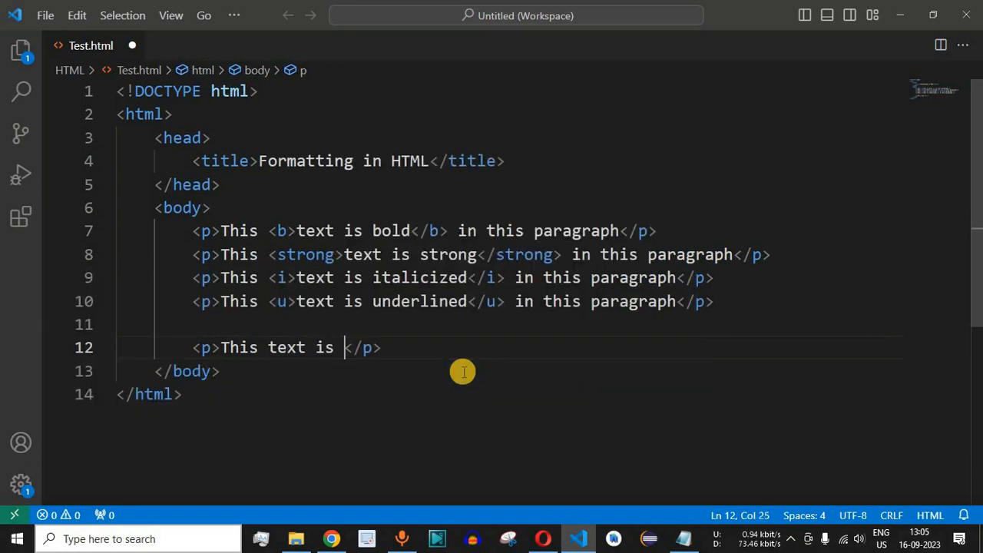
text(striked i)
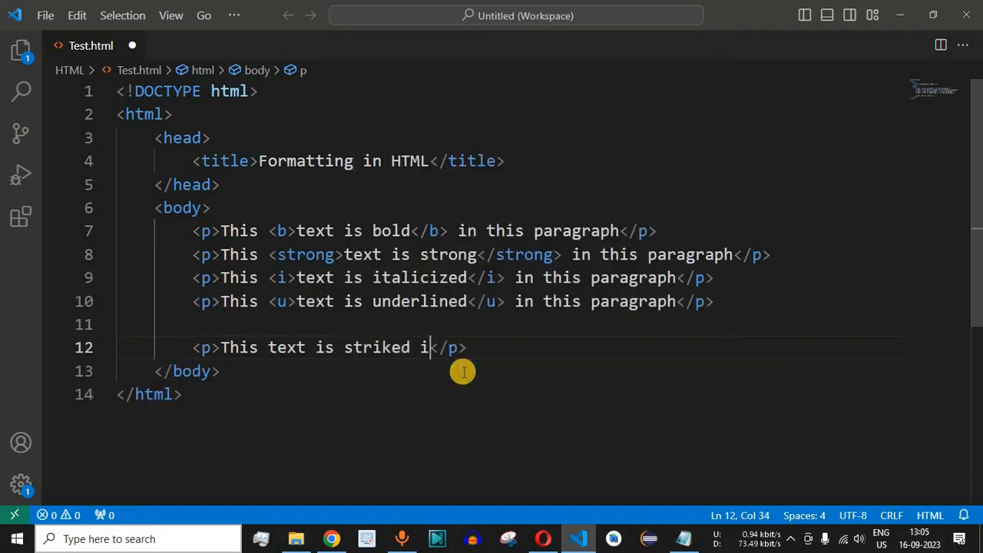
text(n this paragraph)
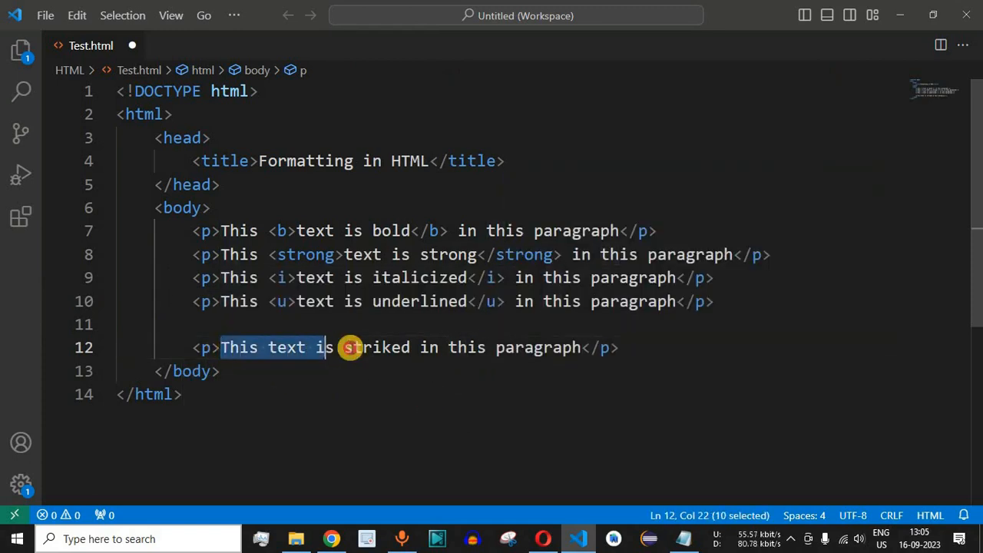
click(230, 347)
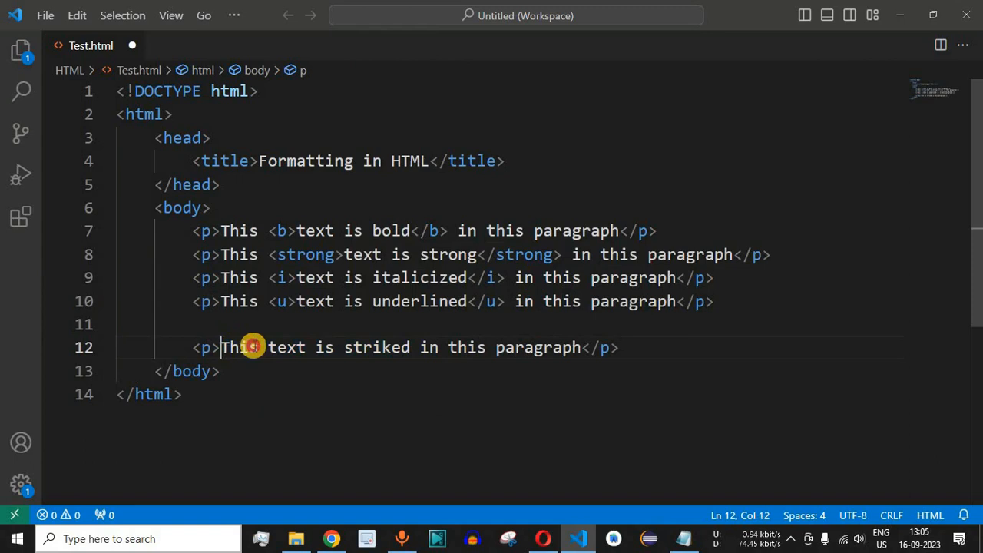
drag(254, 348, 491, 347)
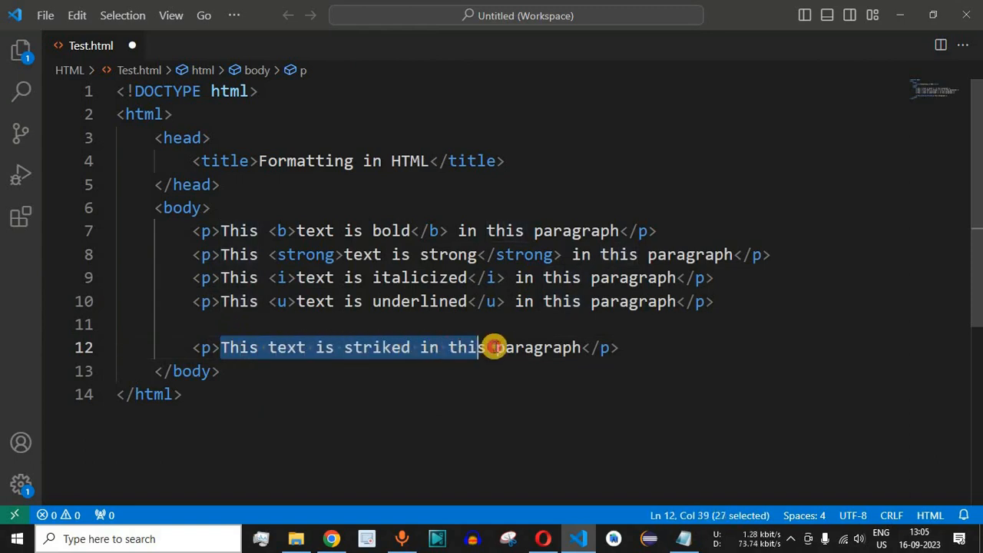
click(619, 347)
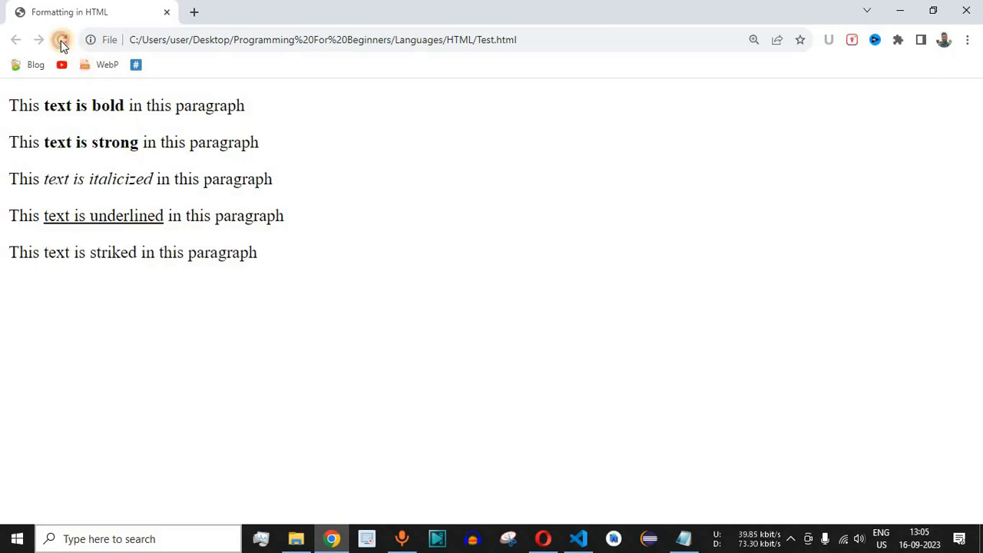
Reload Test.html in Chrome and highlight the still-unstruck words 'text is striked'
click(61, 40)
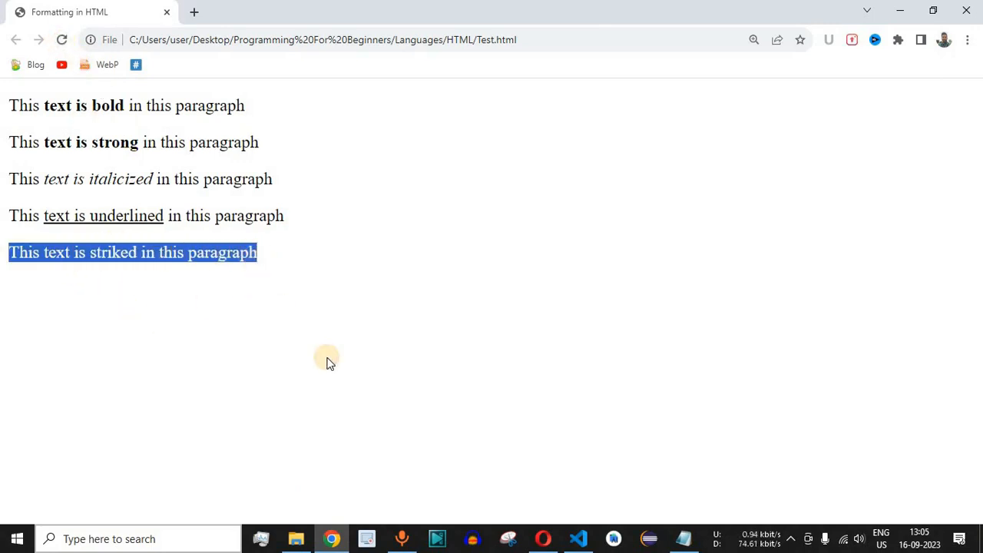
click(175, 340)
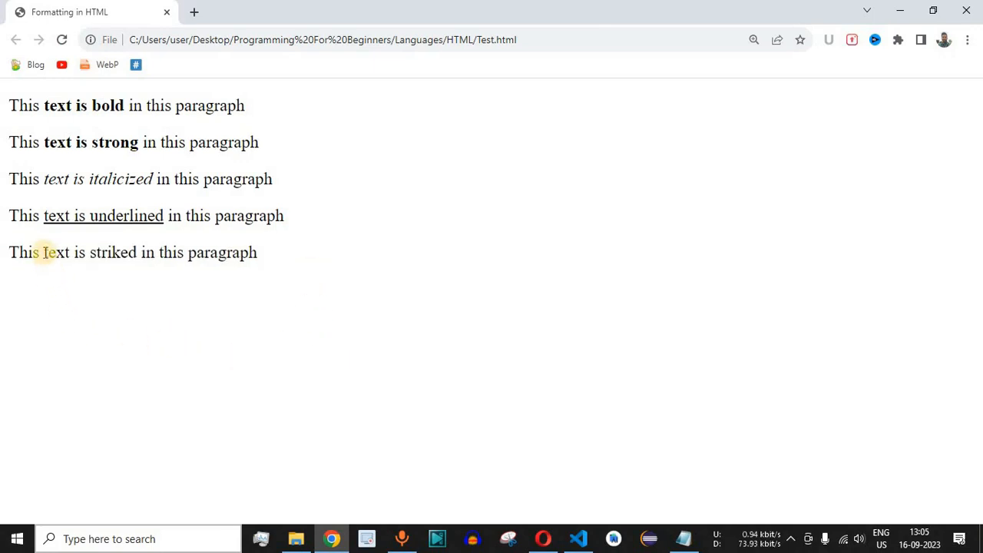
drag(43, 252, 143, 252)
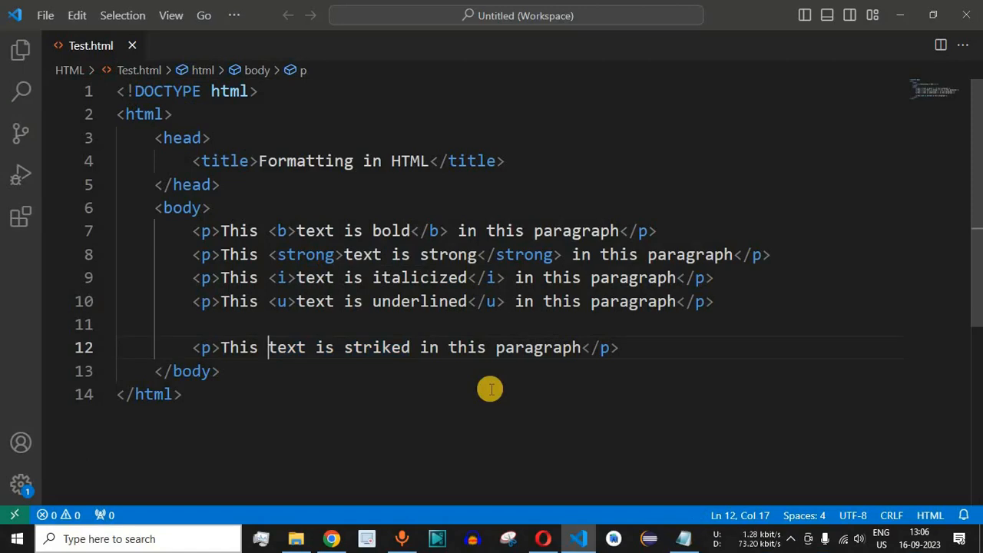
Enclose 'text is striked' in <strike> and </strike>, removing the auto-inserted closing tag
text(<)
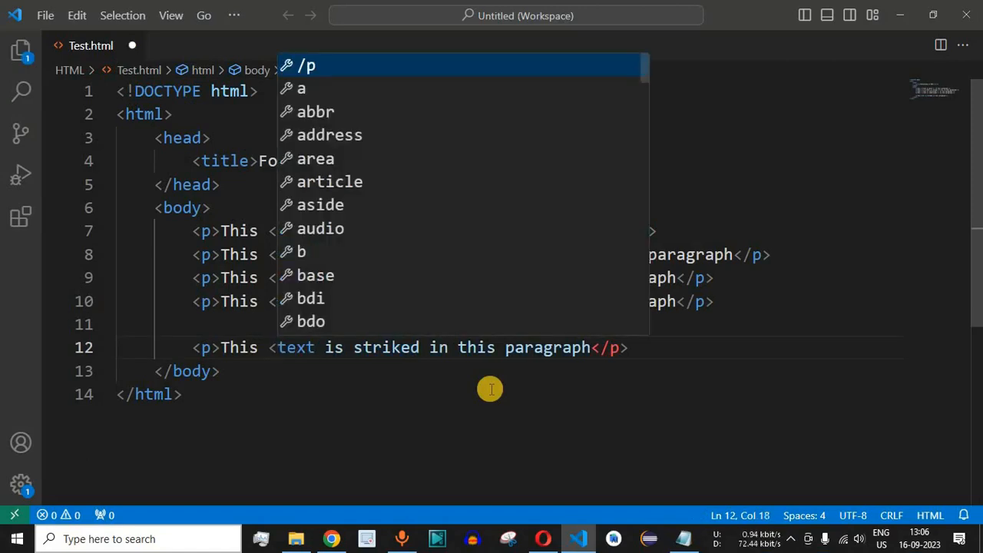
text(strike></strike>)
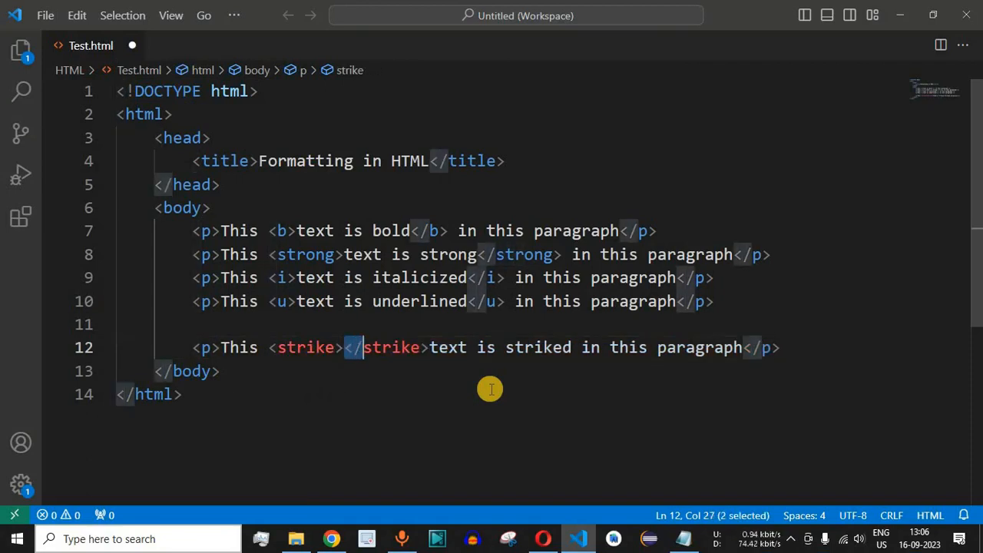
drag(347, 347, 426, 347)
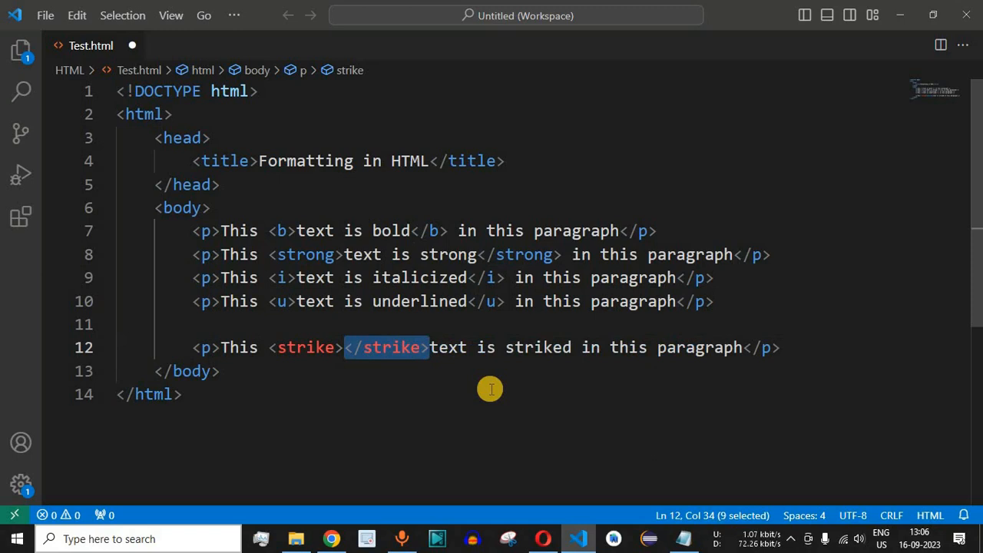
key(Delete)
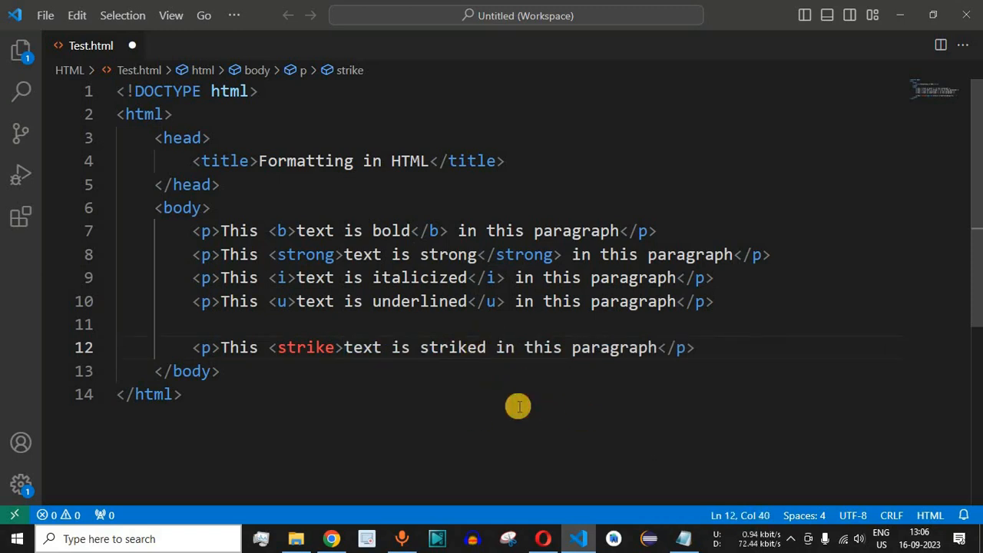
text(</strike>)
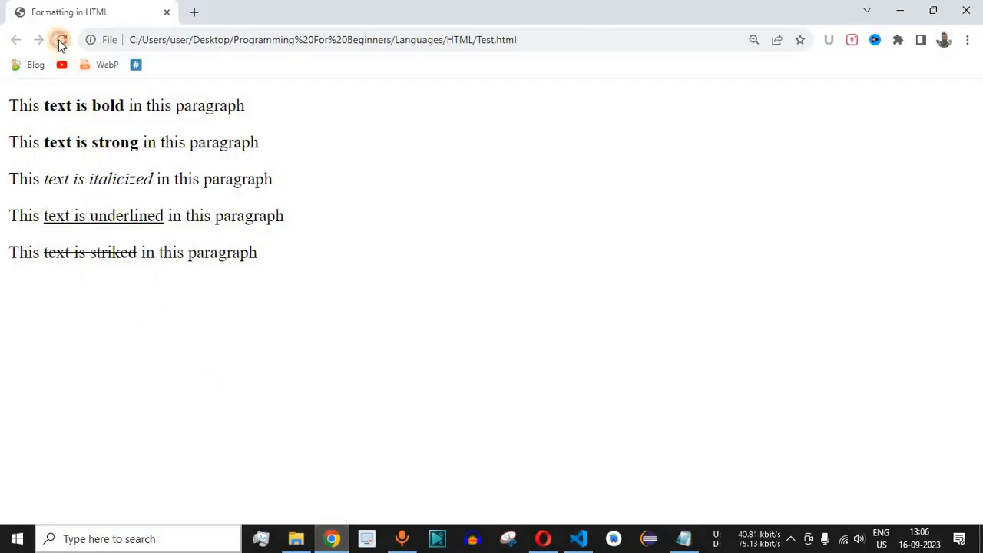
Highlight the crossed-out phrase 'text is striked' on the rendered page in Chrome
double_click(90, 252)
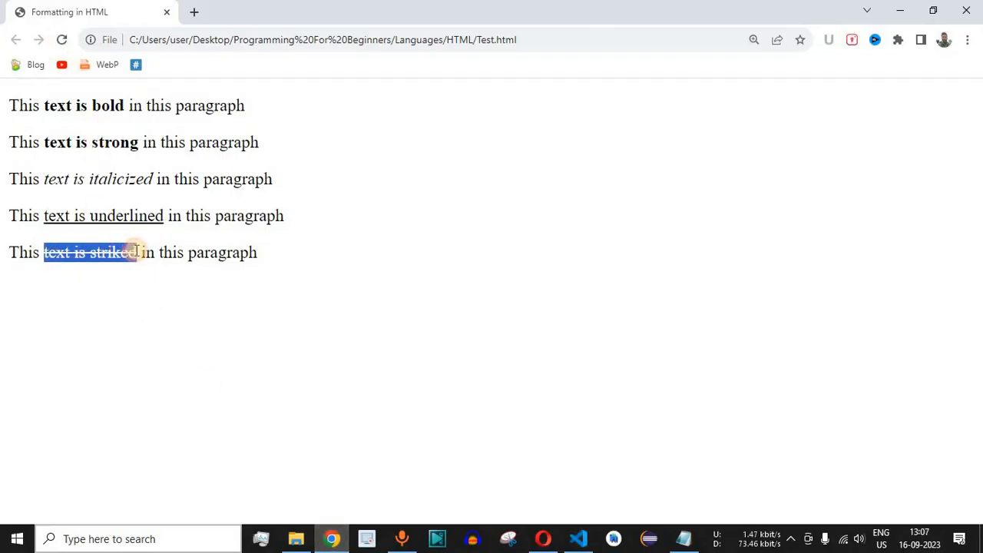
click(212, 335)
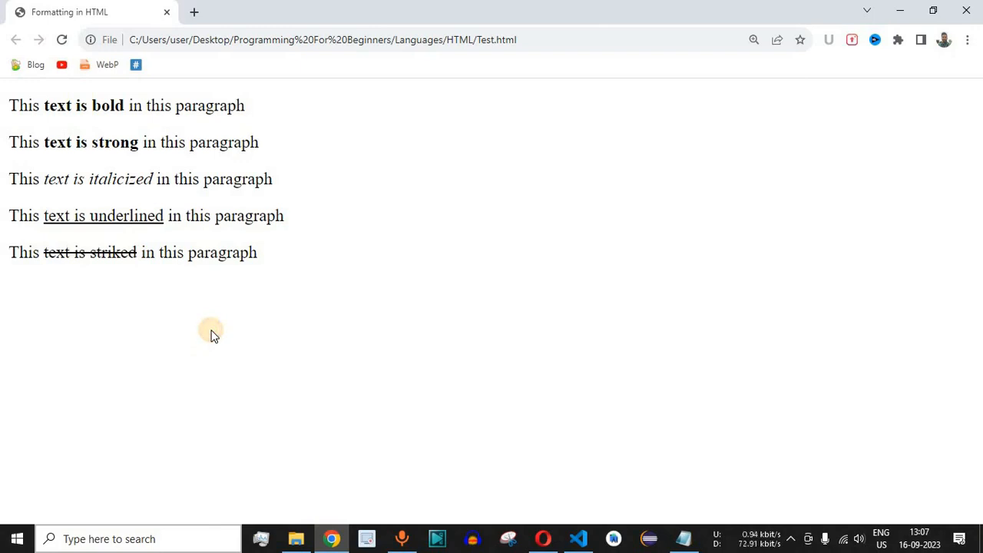
mouse_move(46, 252)
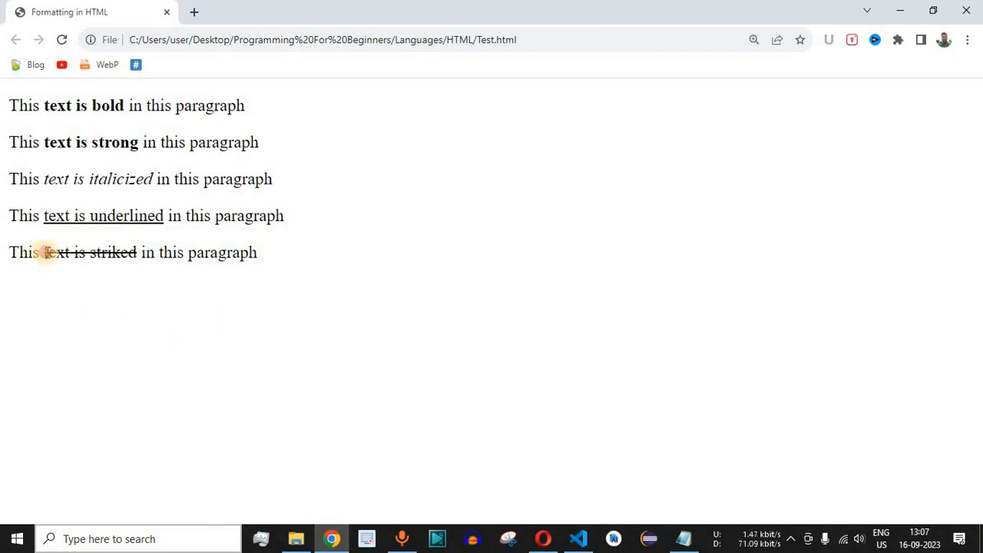
drag(43, 253, 195, 253)
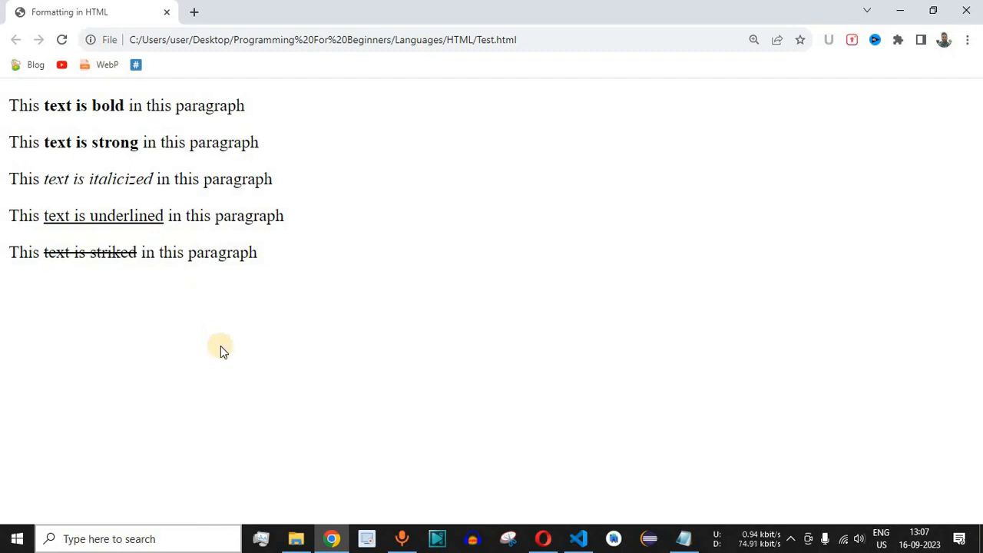
Select the 'strike' tag name on line 12 of Test.html
click(578, 538)
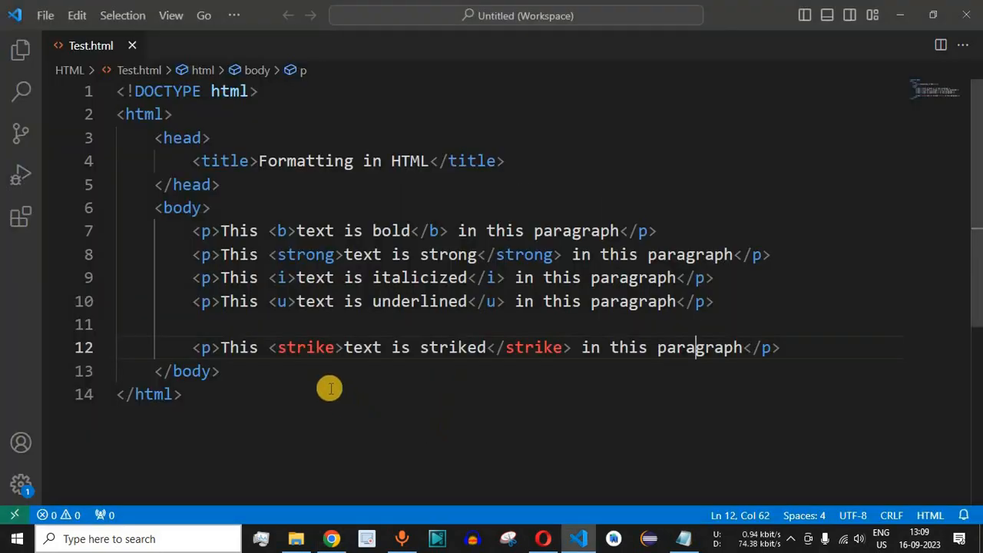
double_click(306, 347)
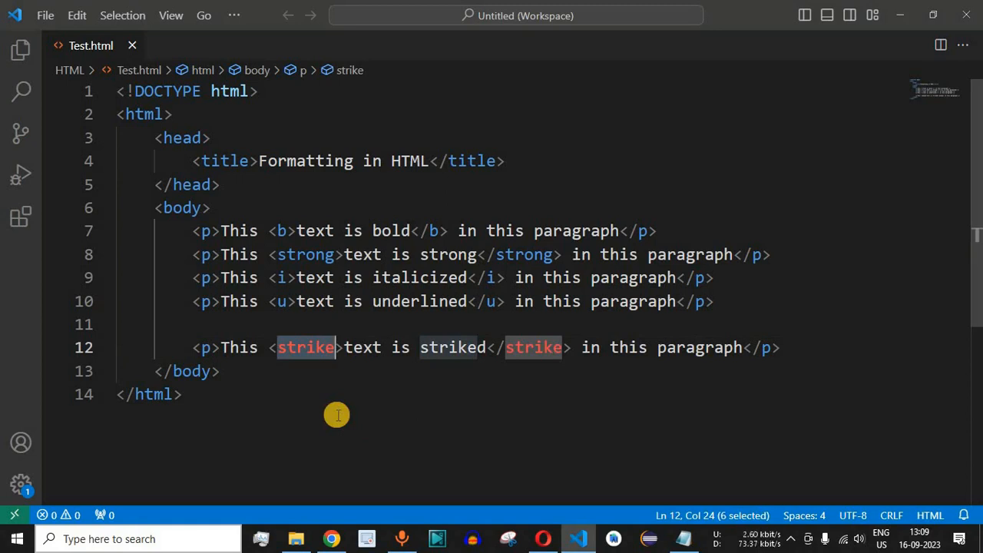
mouse_move(553, 410)
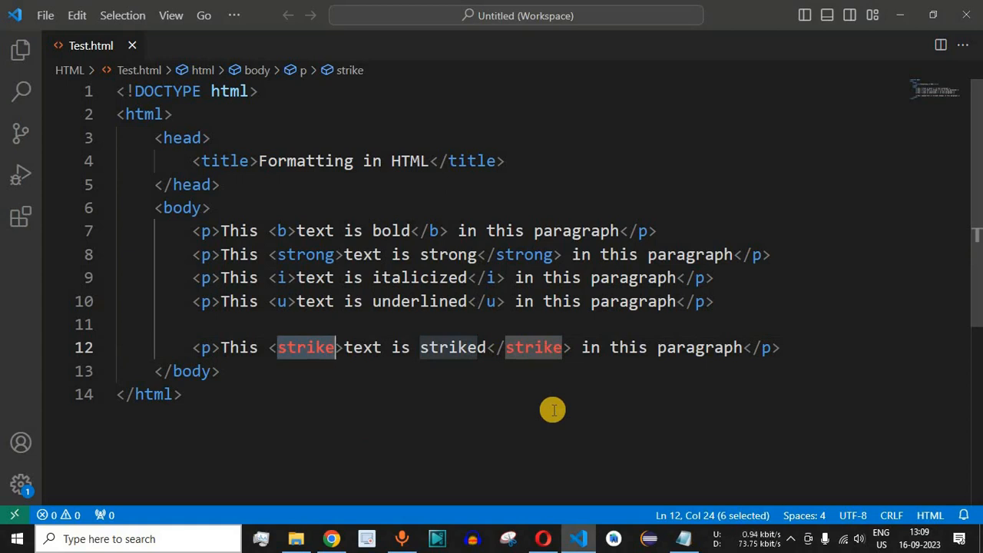
mouse_move(370, 390)
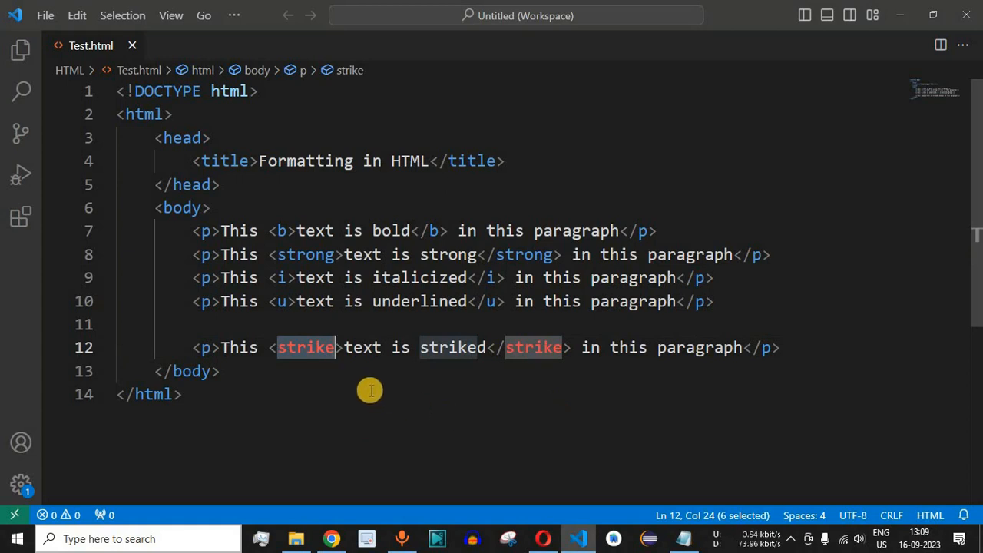
mouse_move(391, 405)
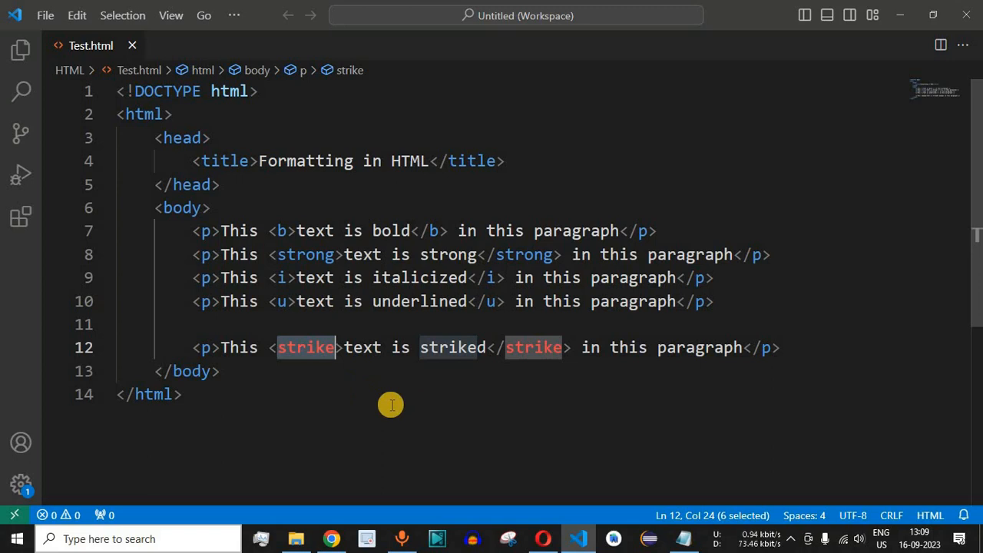
mouse_move(297, 325)
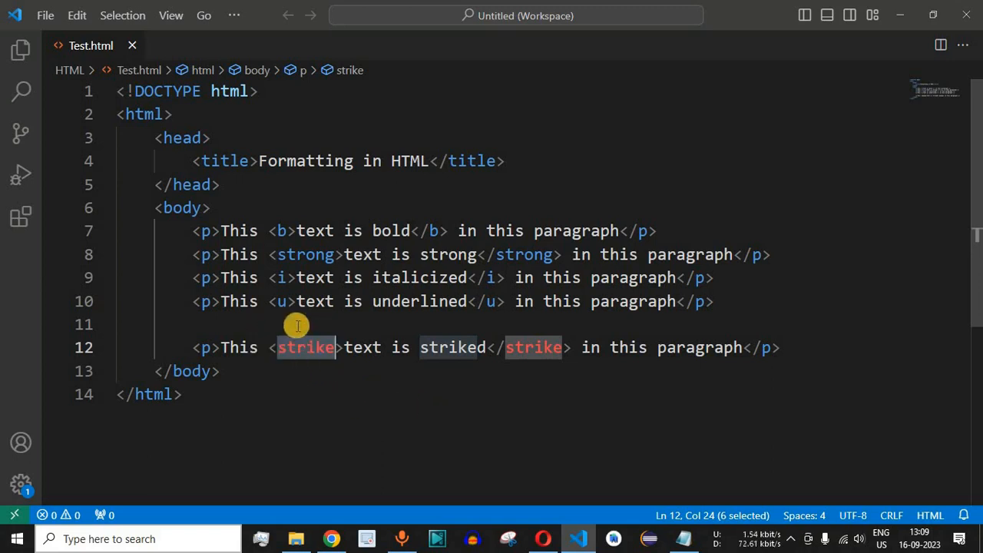
Replace the selected 'strike' tag name with 's'
key(Delete)
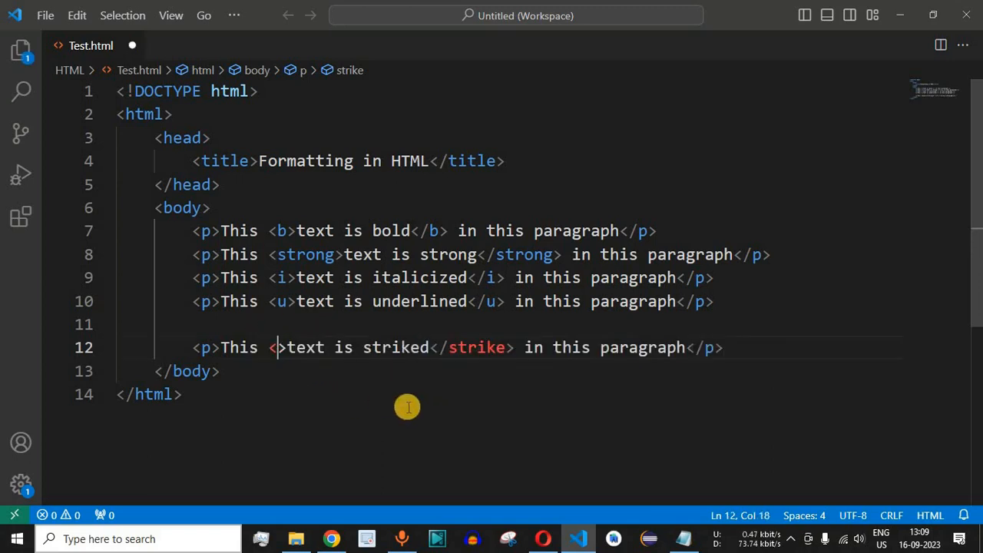
text(s)
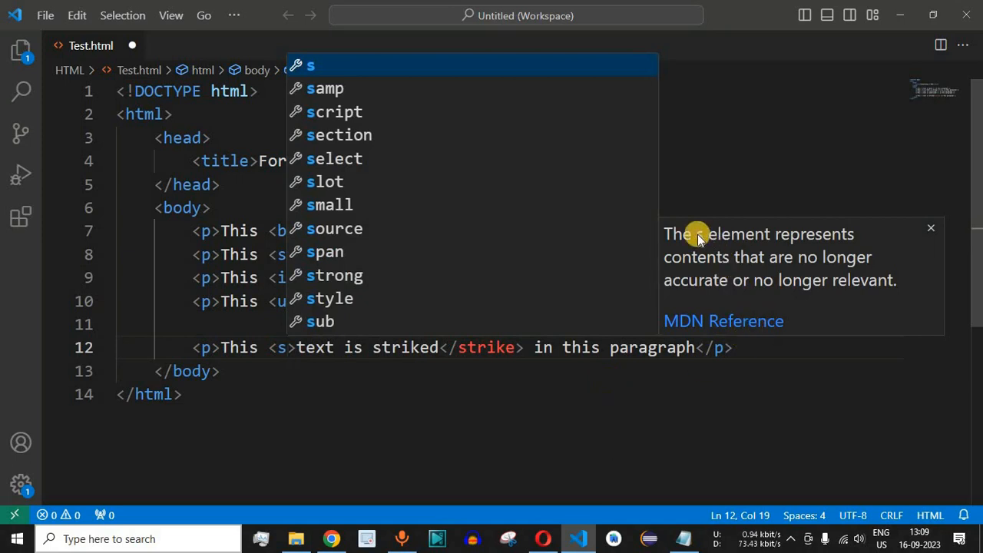
mouse_move(730, 254)
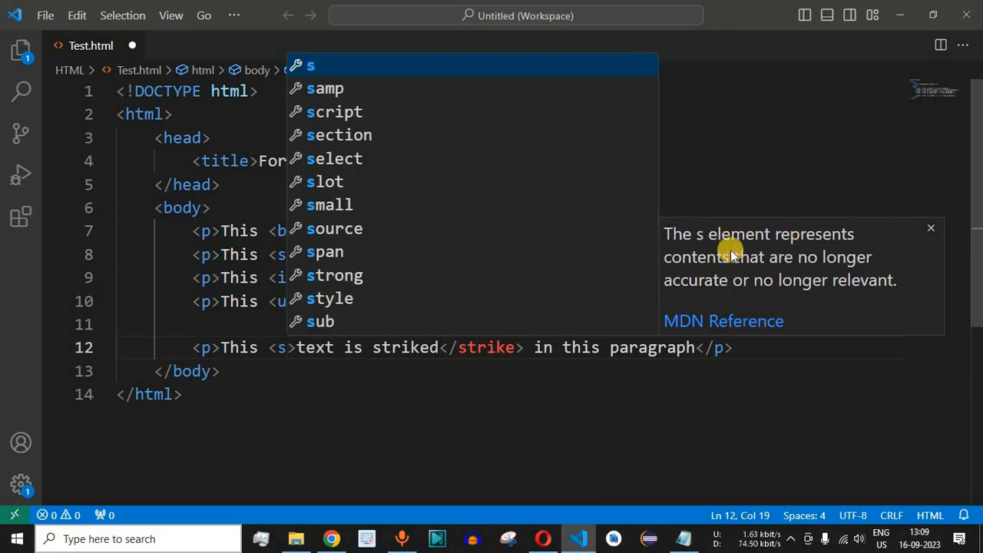
mouse_move(718, 288)
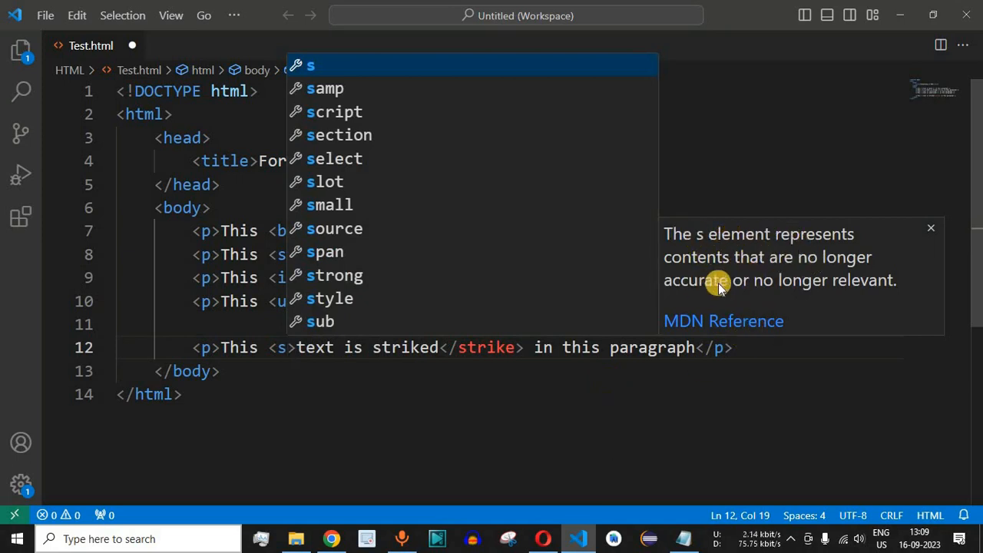
mouse_move(855, 286)
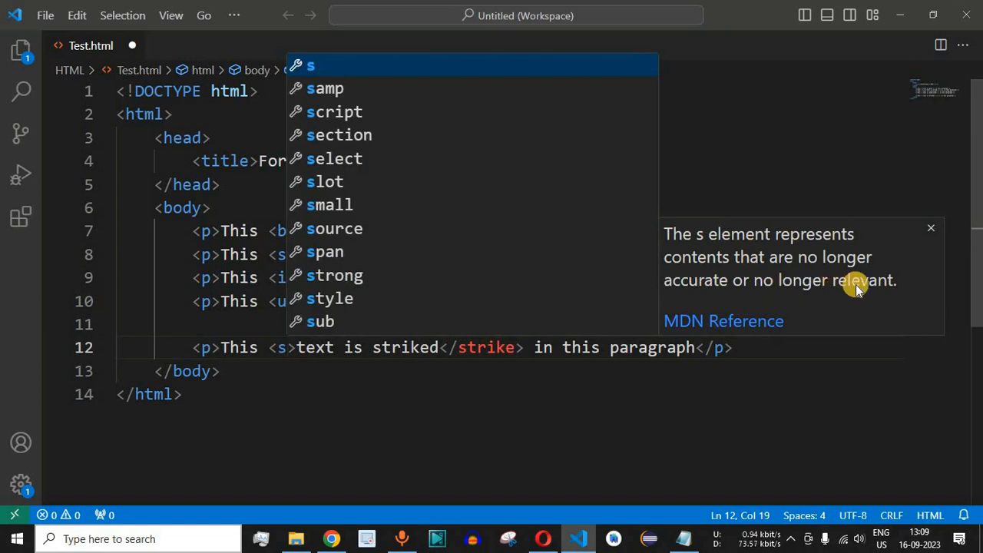
mouse_move(751, 314)
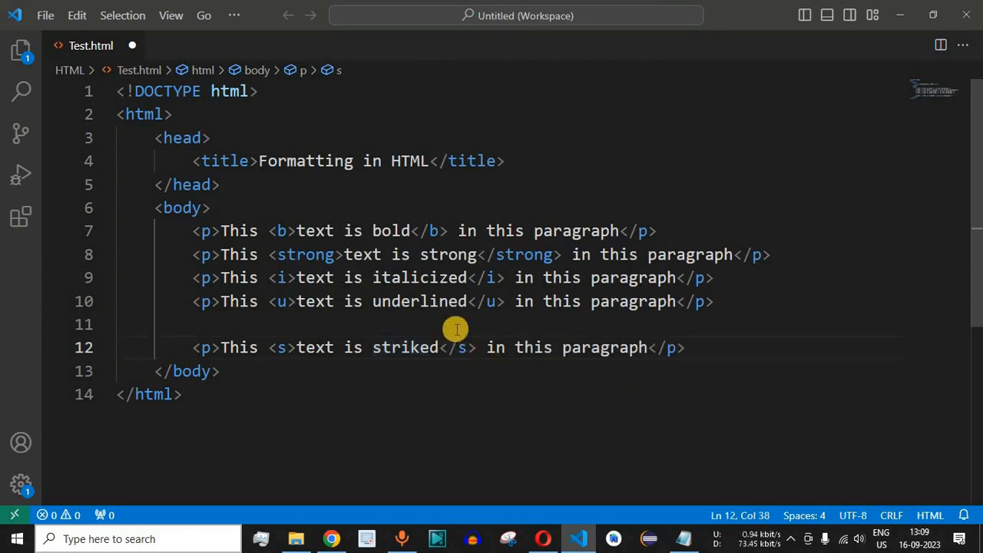
mouse_move(540, 342)
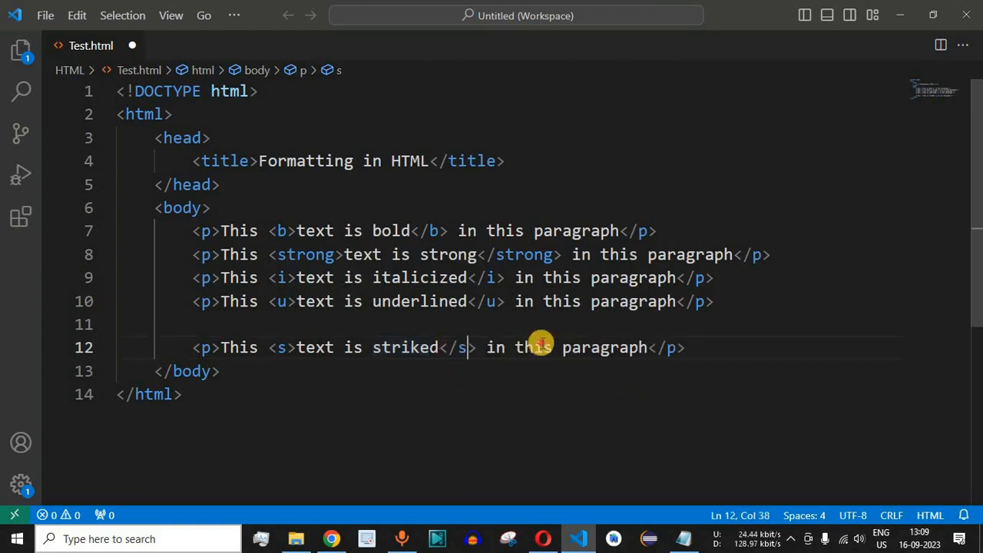
Check in Chrome that 'text is striked' still renders crossed out
click(331, 539)
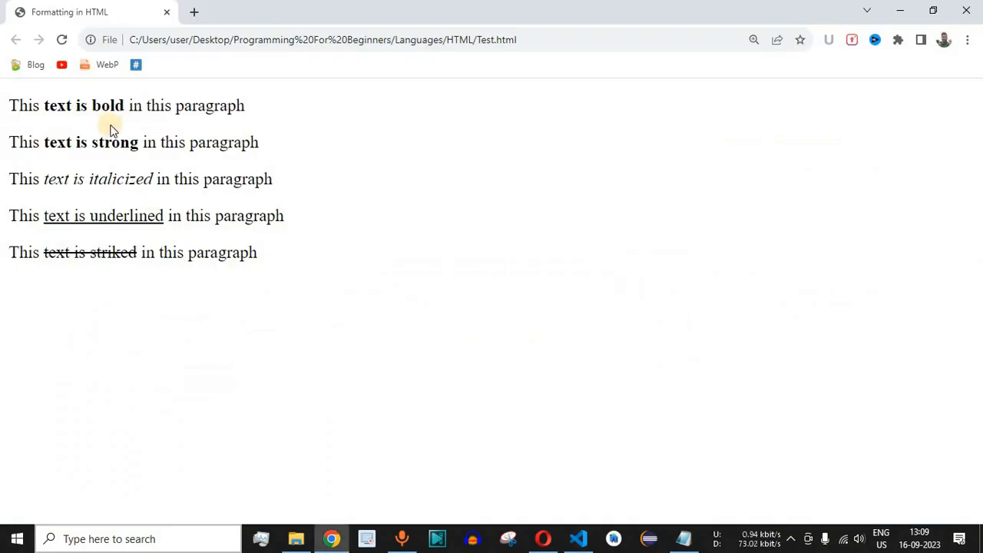
mouse_move(108, 291)
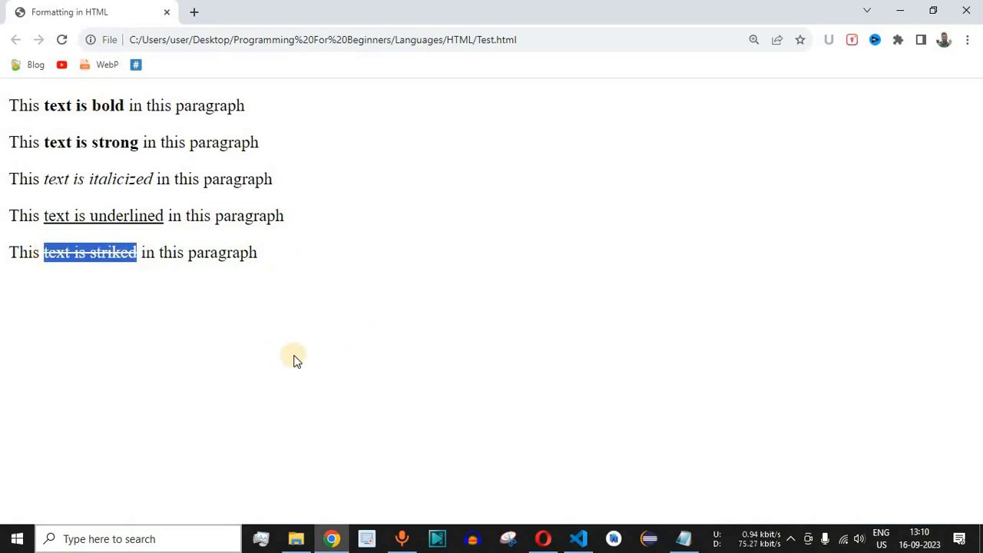
Highlight the note 'strike tag is deprecated and we must use s tag' in Notepad
click(683, 539)
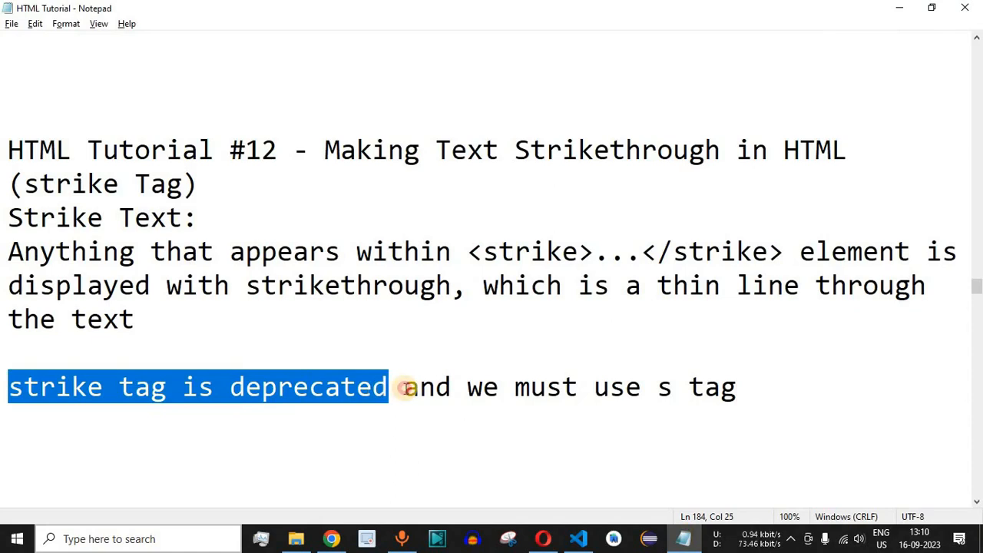
drag(399, 386, 738, 386)
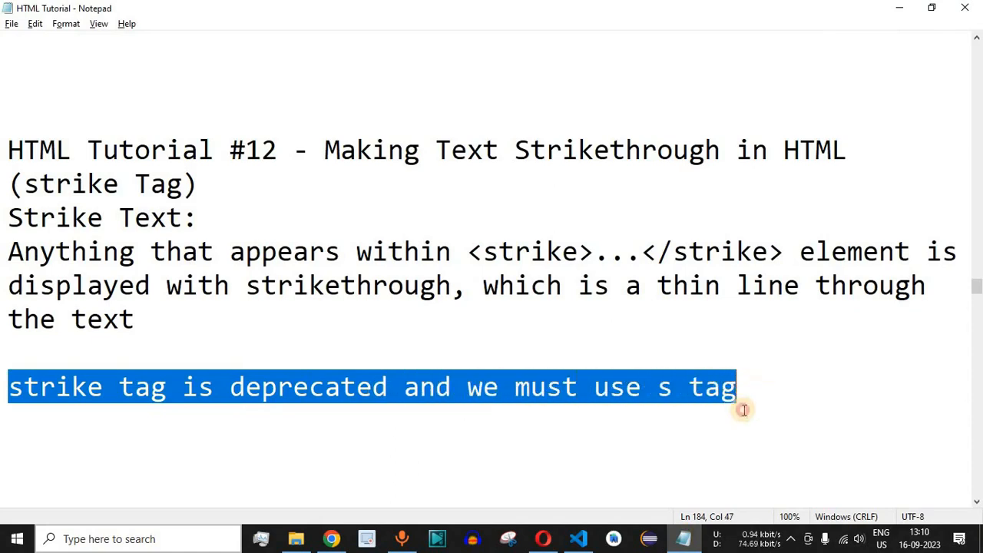
mouse_move(731, 429)
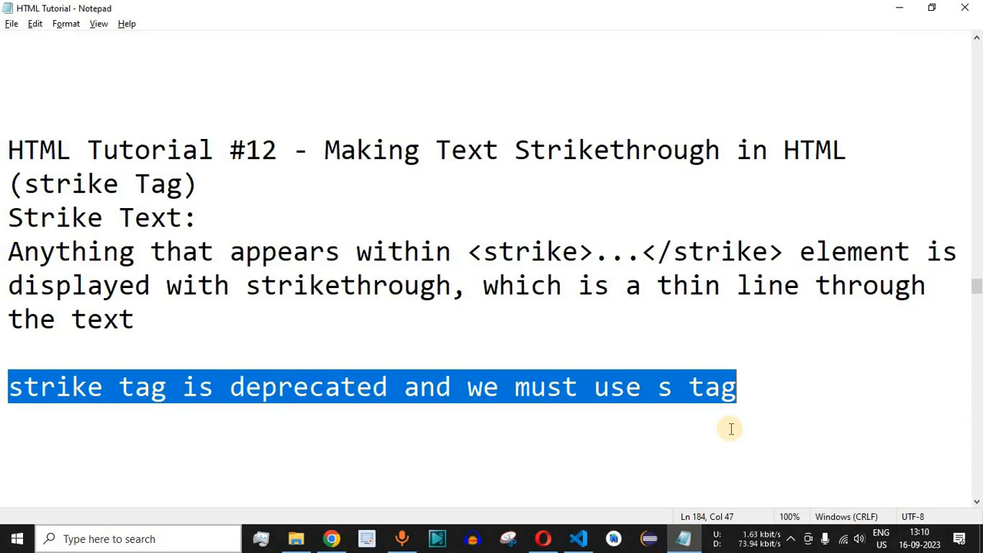
mouse_move(749, 303)
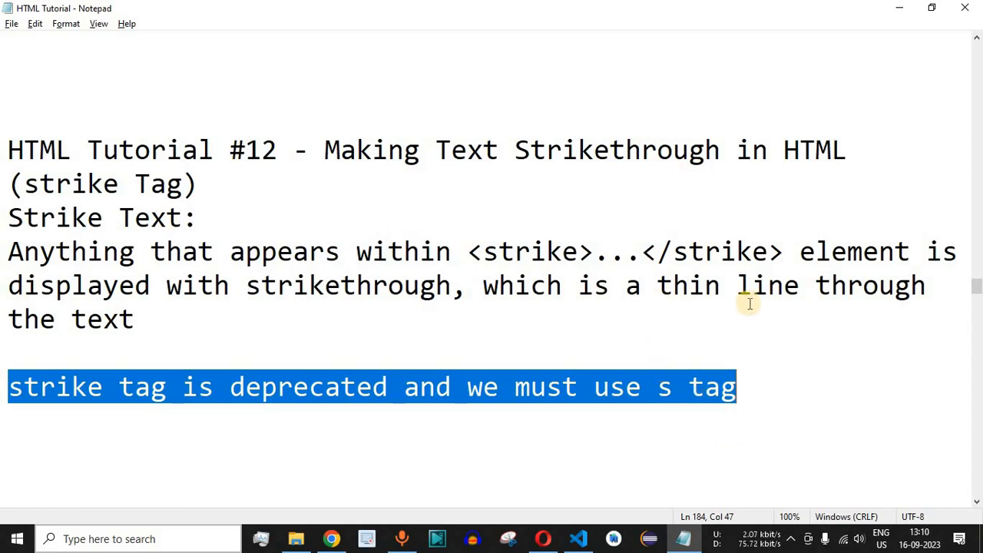
Scroll to HTML Tutorial #13 and highlight 'Monospaced Font' in its heading
scroll(down, 3)
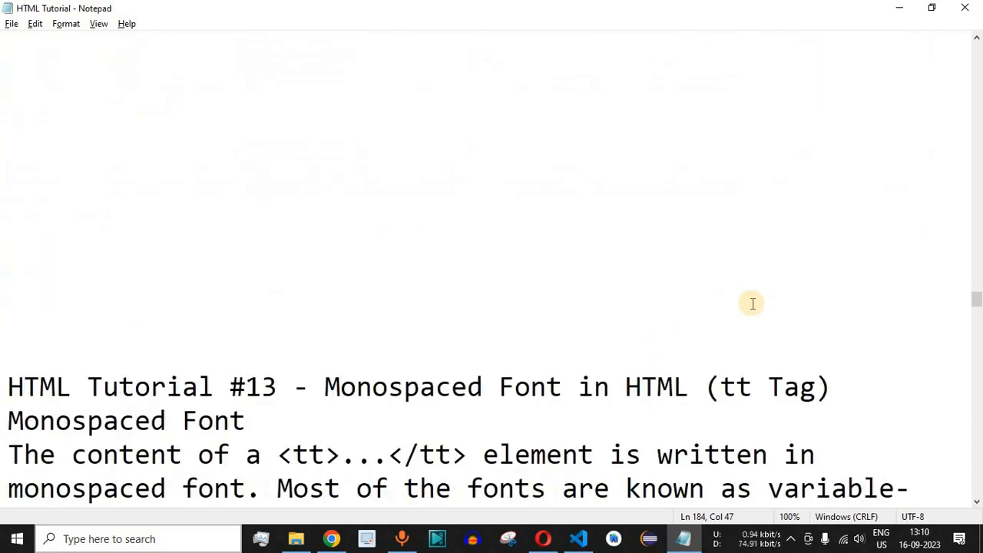
scroll(down, 3)
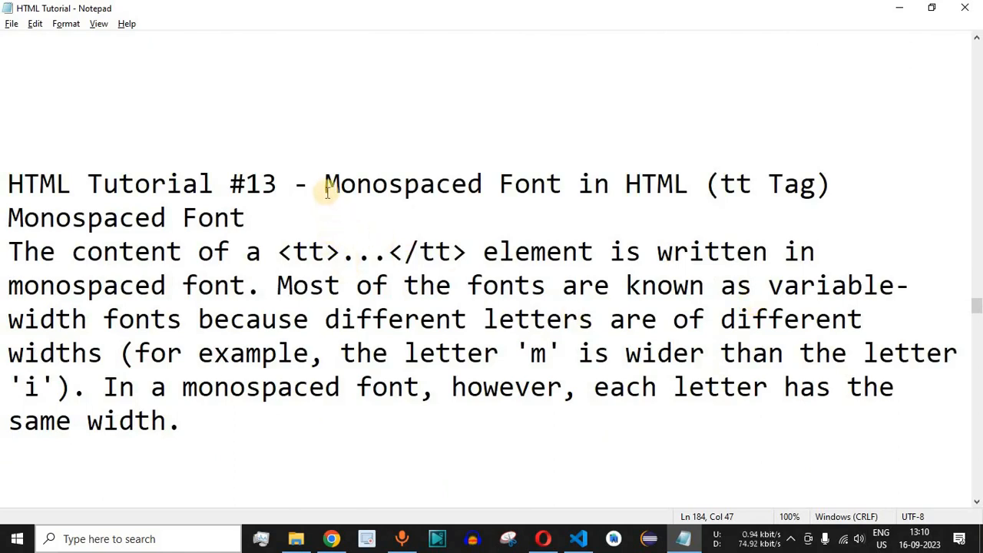
drag(324, 183, 573, 183)
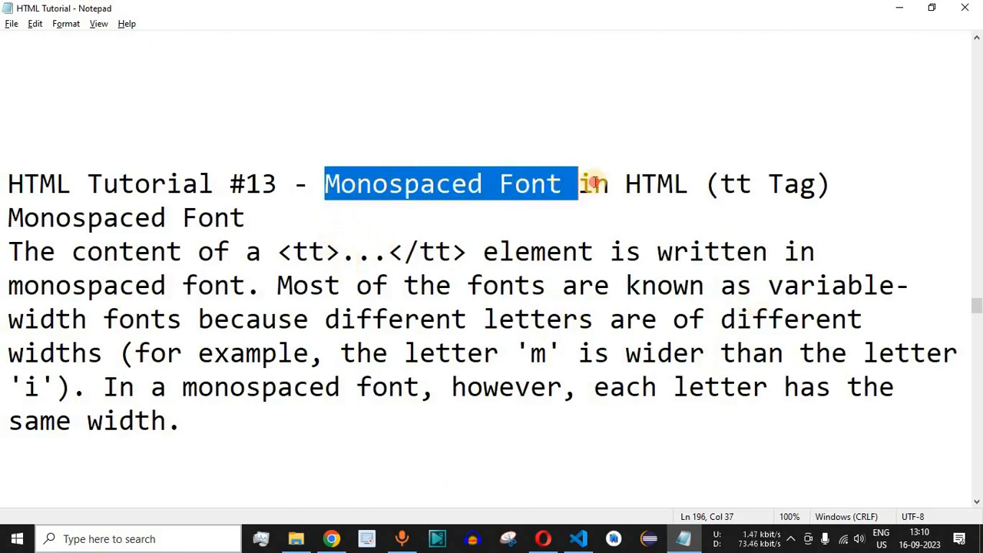